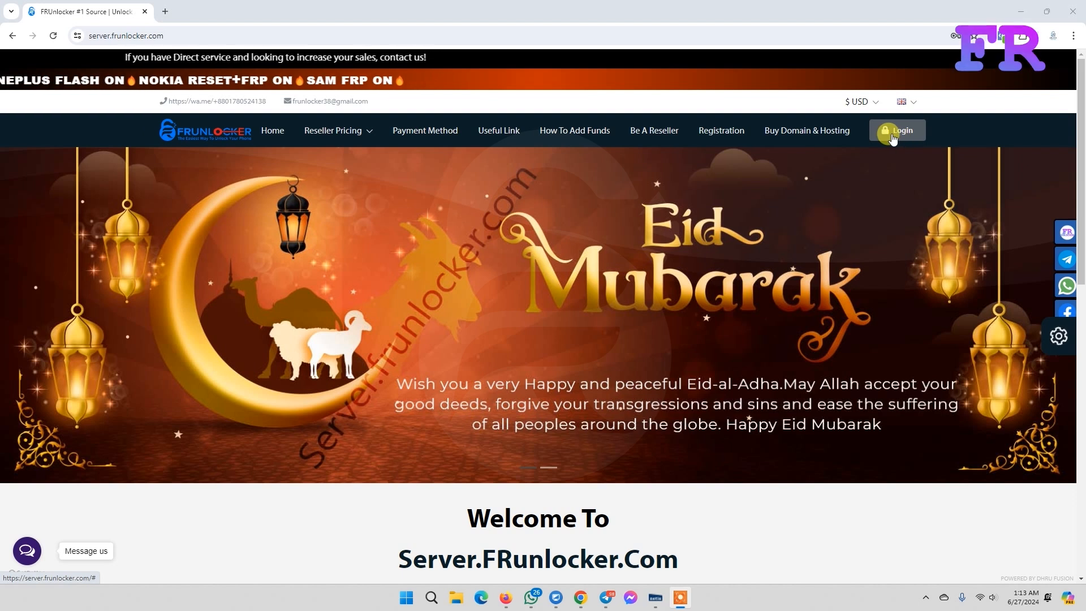
click(896, 130)
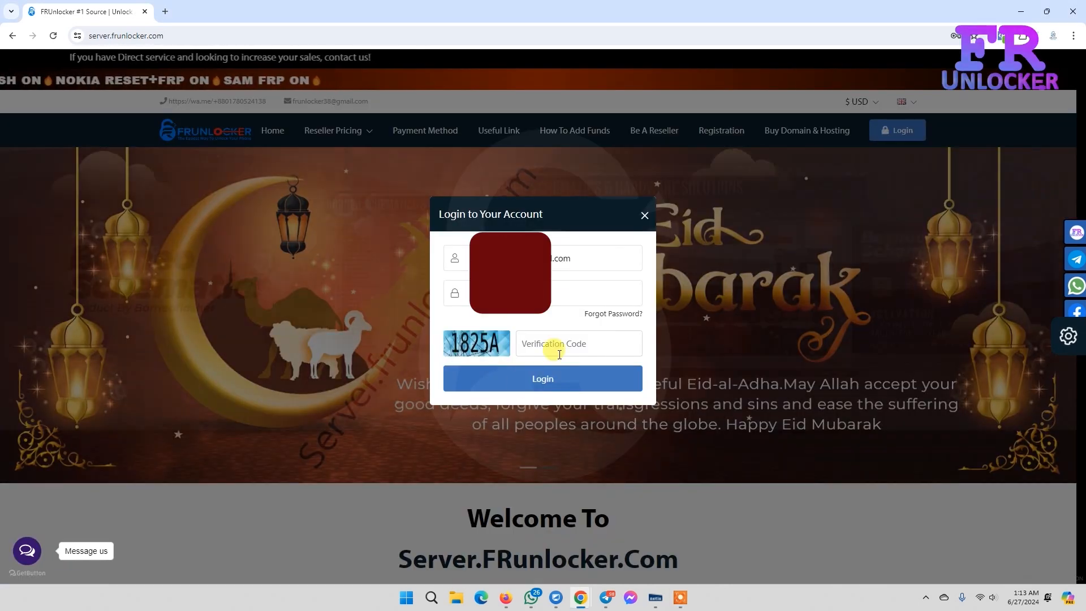
click(578, 344)
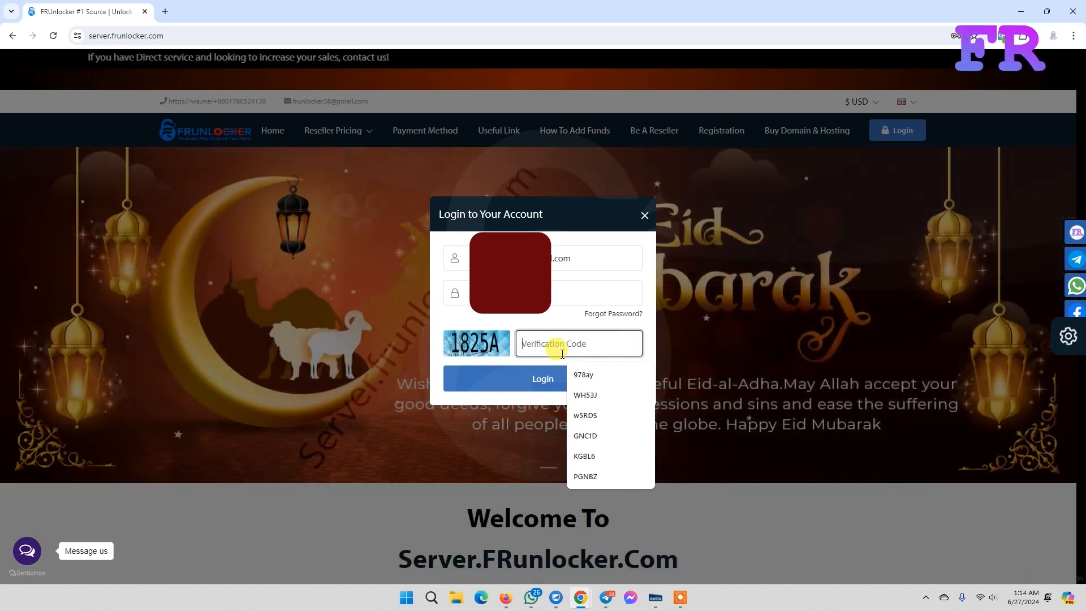
text(18)
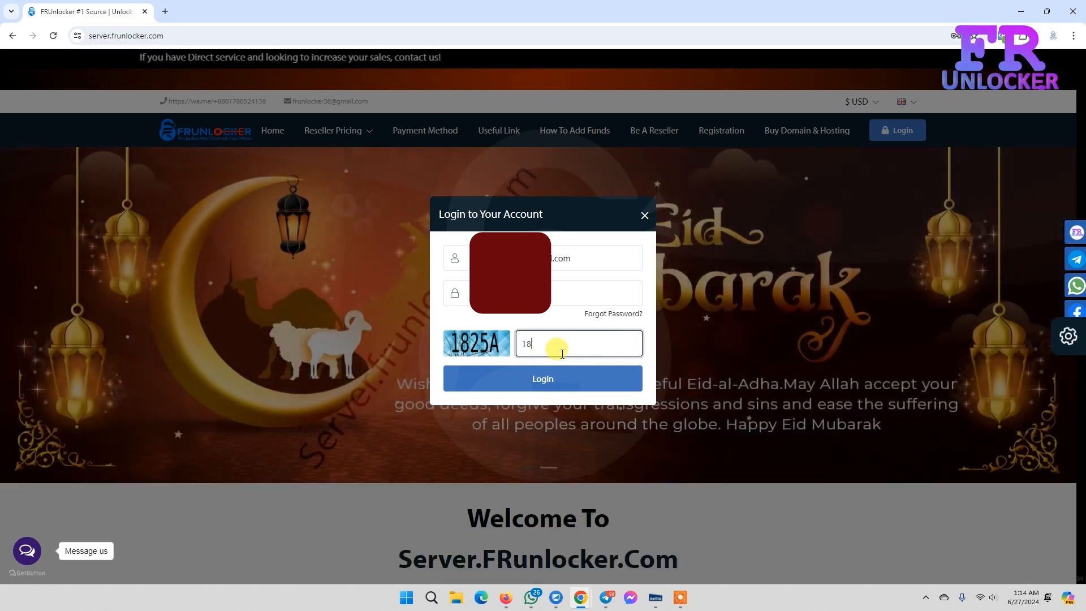
click(542, 377)
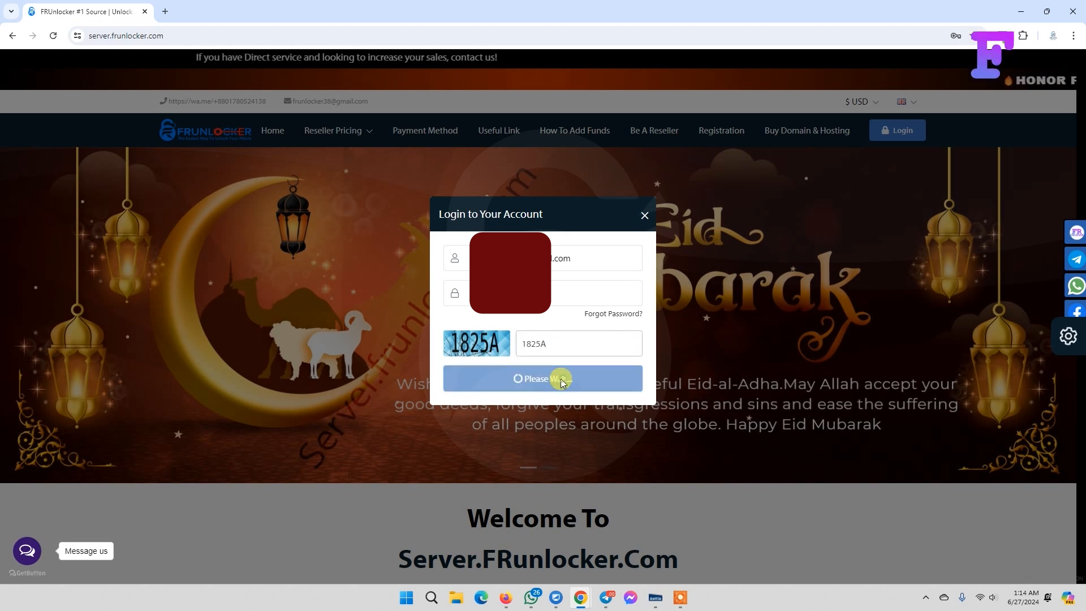
click(542, 379)
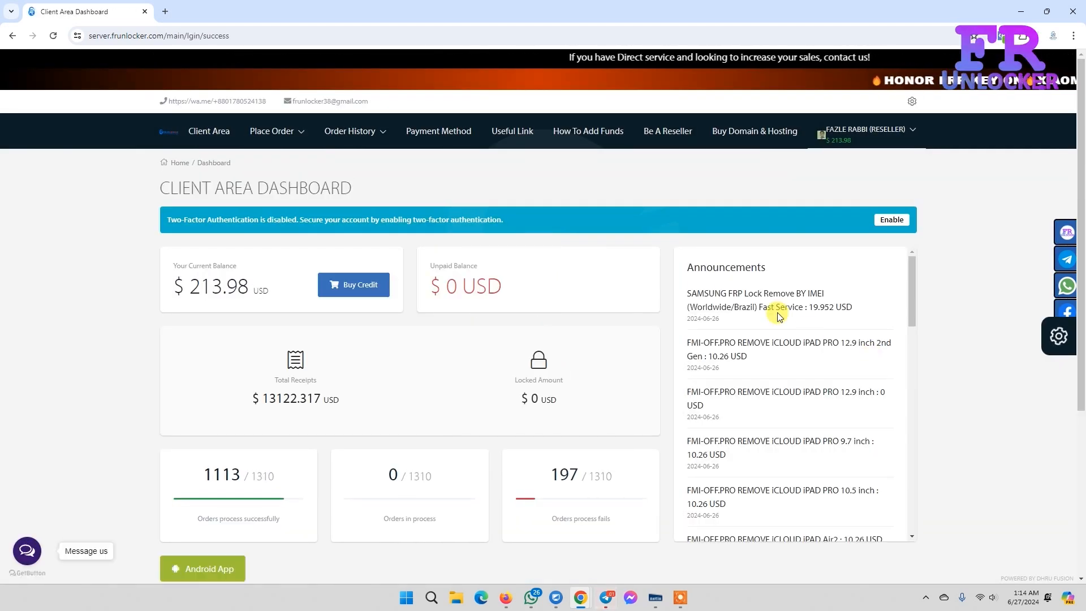
Step: Start a 10 USD deposit via Binance Pay (Auto) from the account menu, totalling 10.10 USD
click(864, 131)
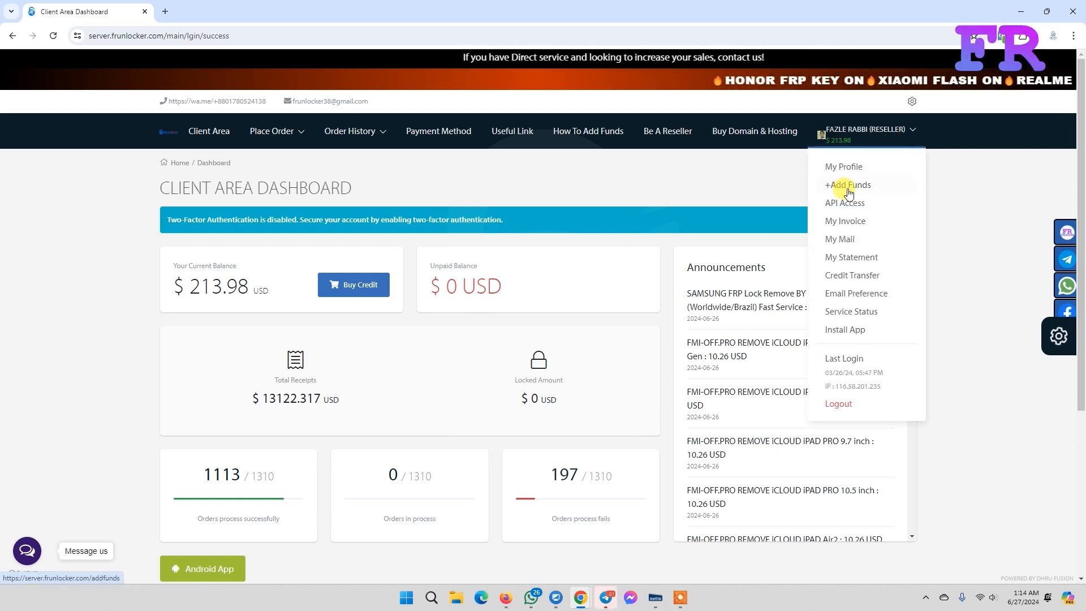
click(847, 184)
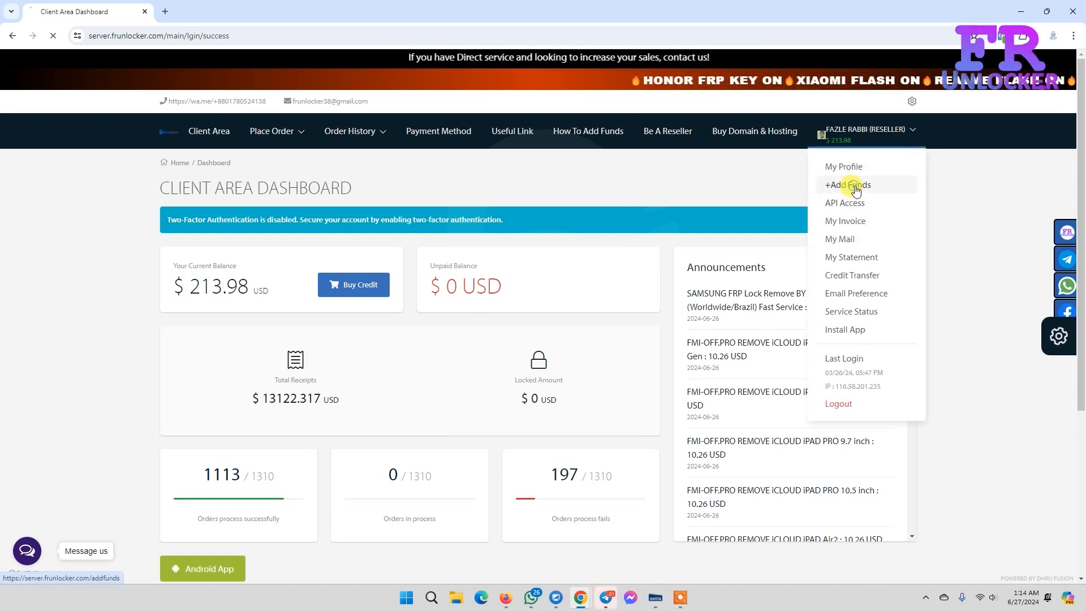
click(847, 184)
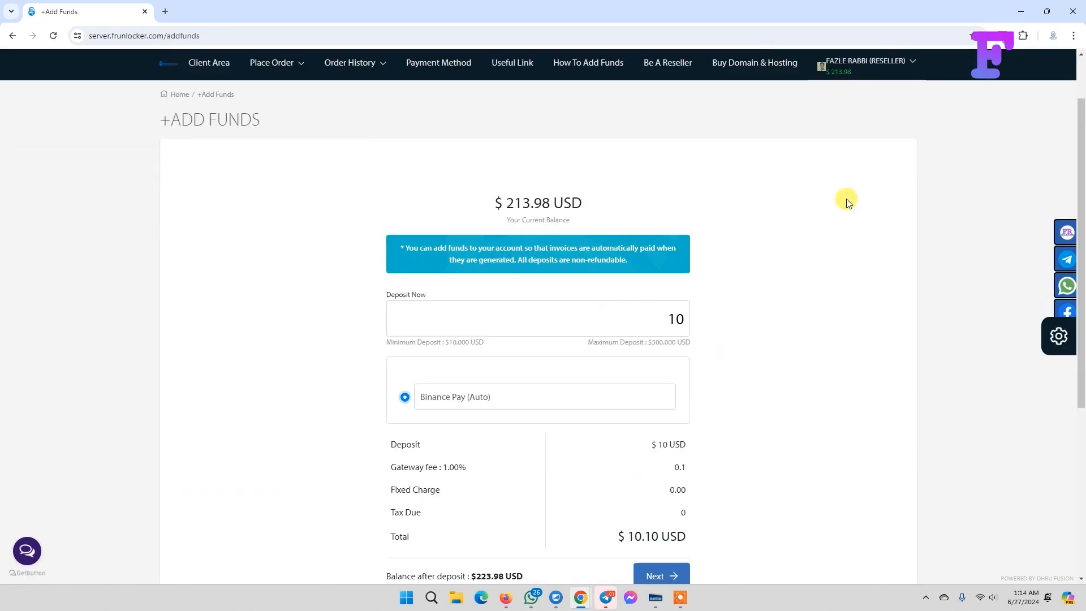
scroll(down, 3)
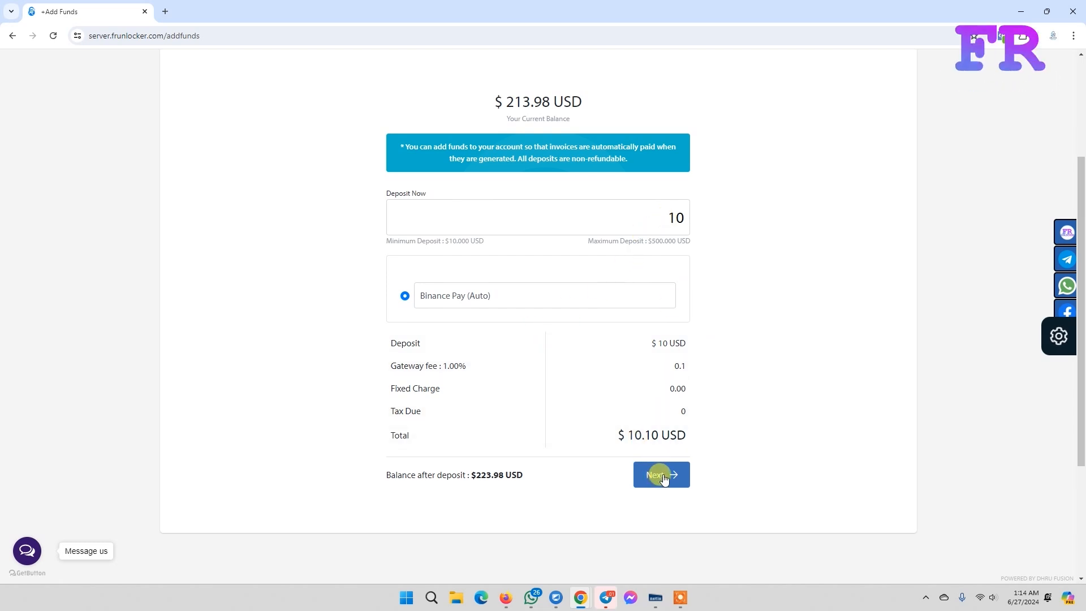
Step: Generate unpaid invoice #6555 for 10.10 USD and send it to Binance Pay checkout
click(660, 474)
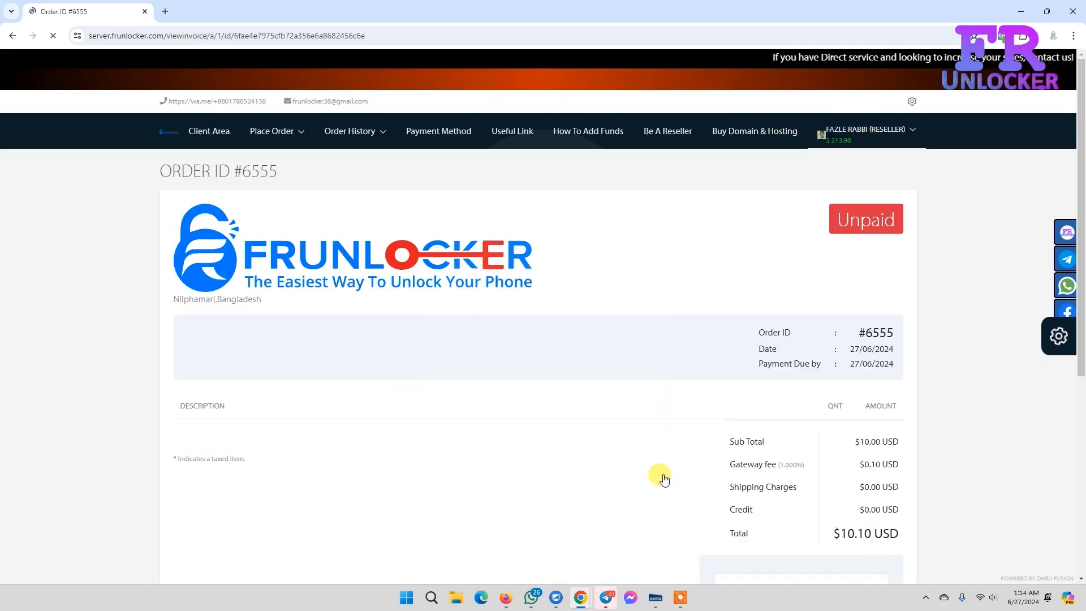
scroll(down, 3)
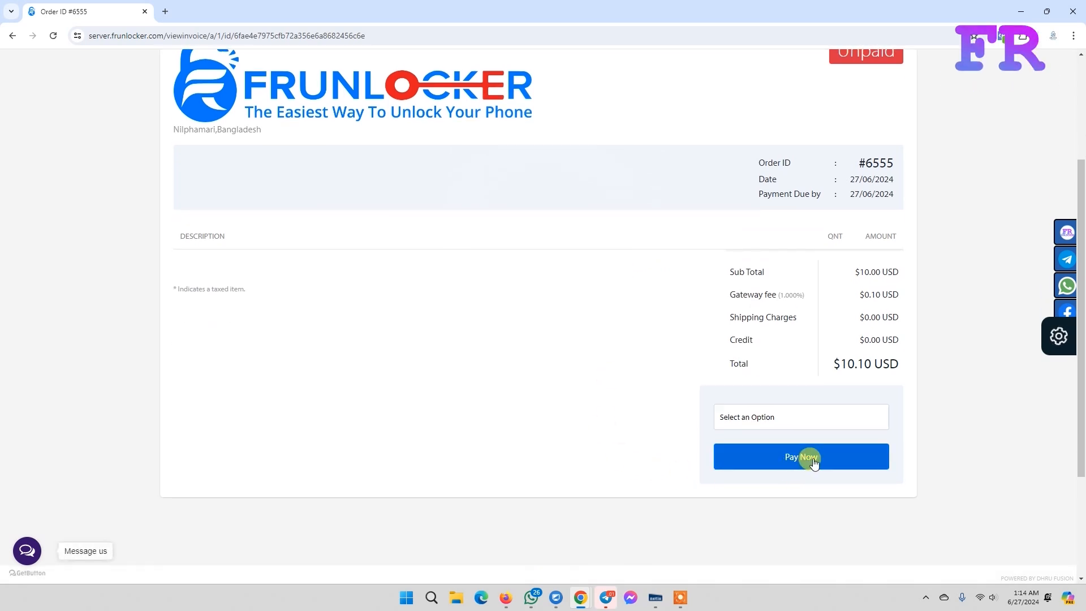
click(800, 456)
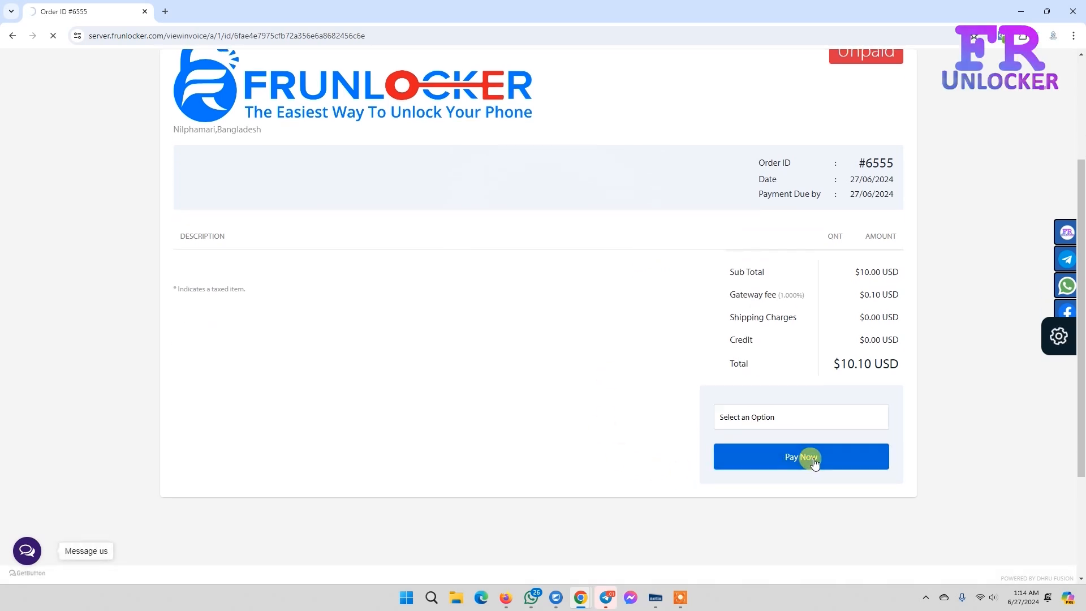
click(801, 456)
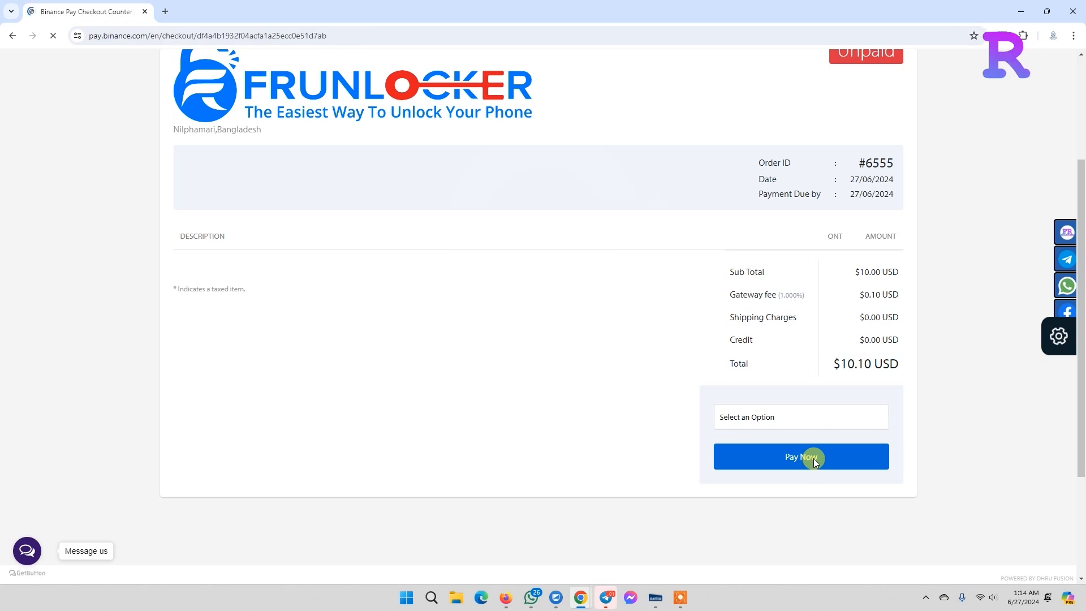
Step: Complete the 10.10 USD payment for order #6555 on the Binance Pay Checkout Counter
click(801, 455)
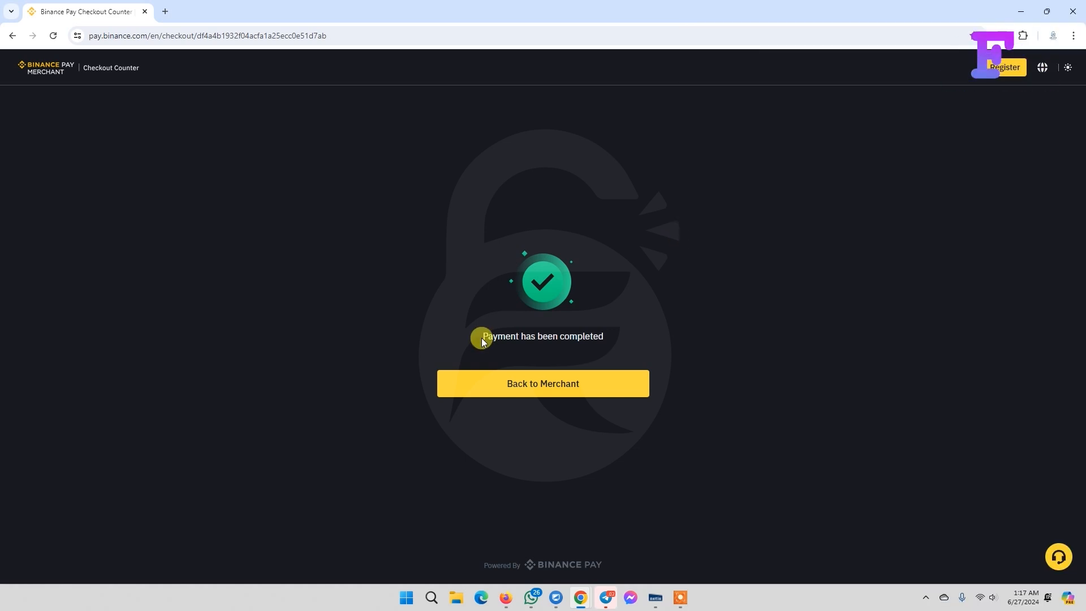
mouse_move(541, 383)
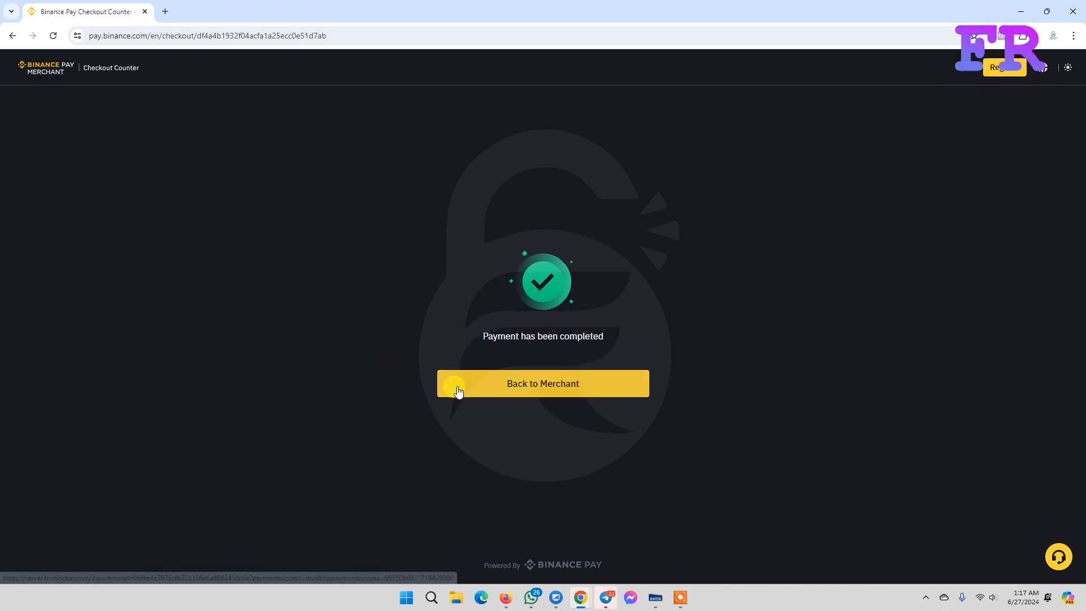
mouse_move(498, 258)
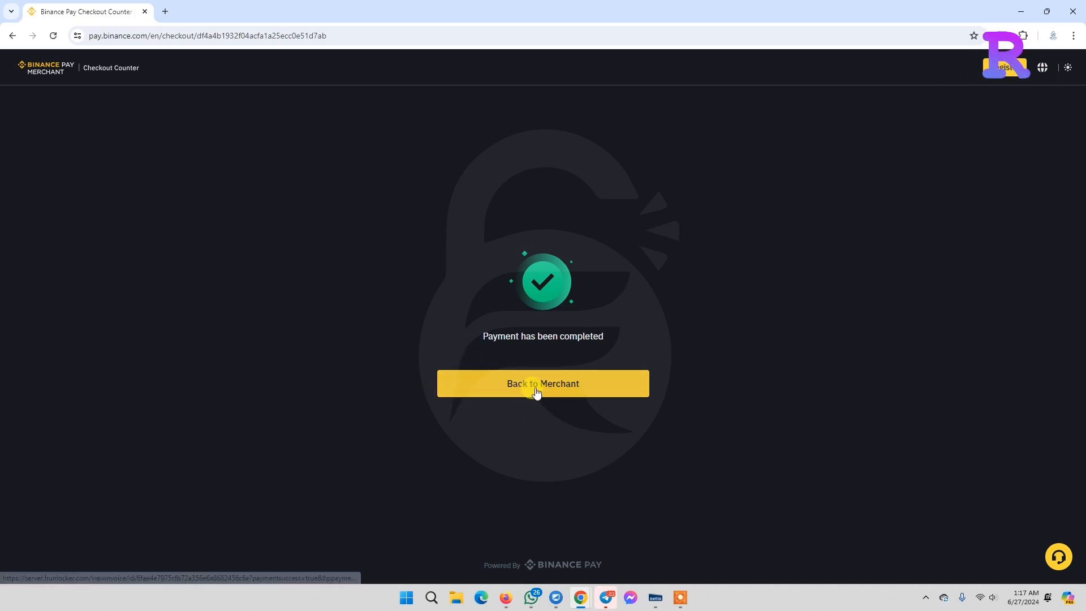
Step: Return to the merchant's Order Success page for #6555 and check the 223.98 USD balance
click(542, 383)
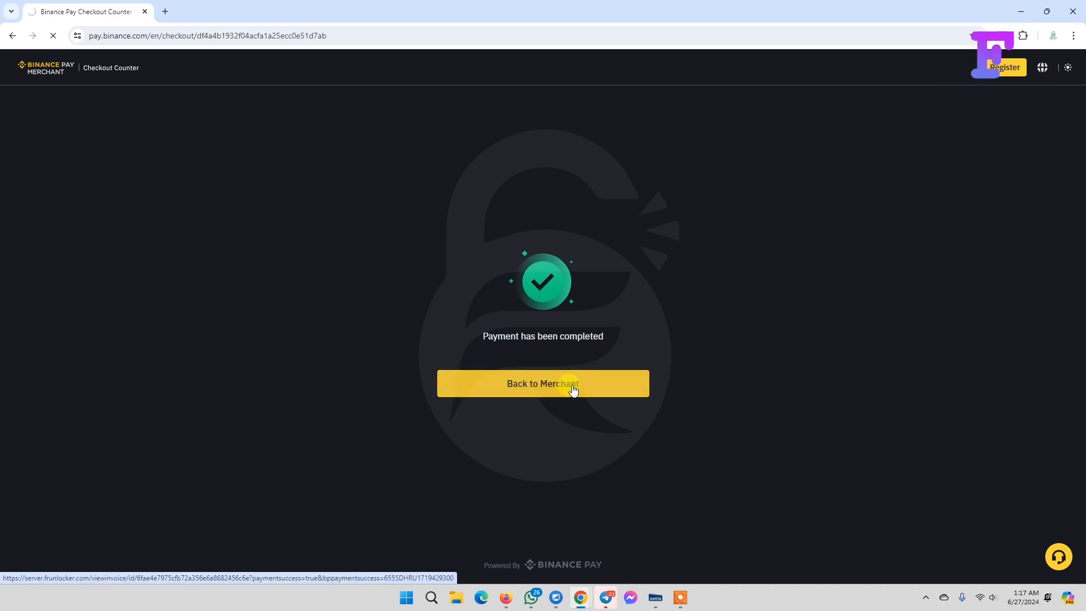
click(541, 384)
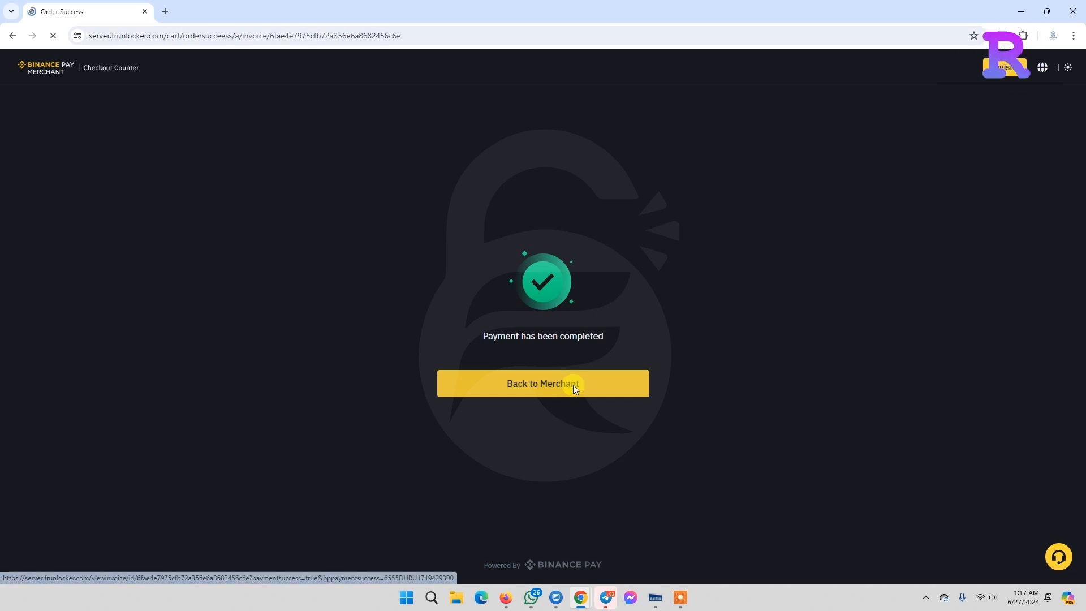
click(542, 384)
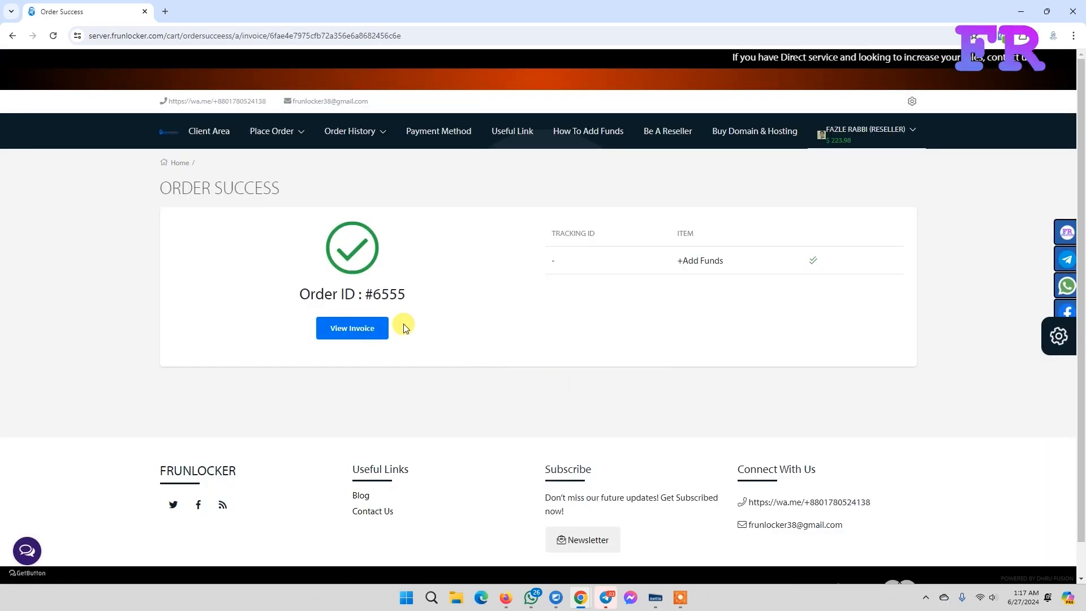
mouse_move(427, 299)
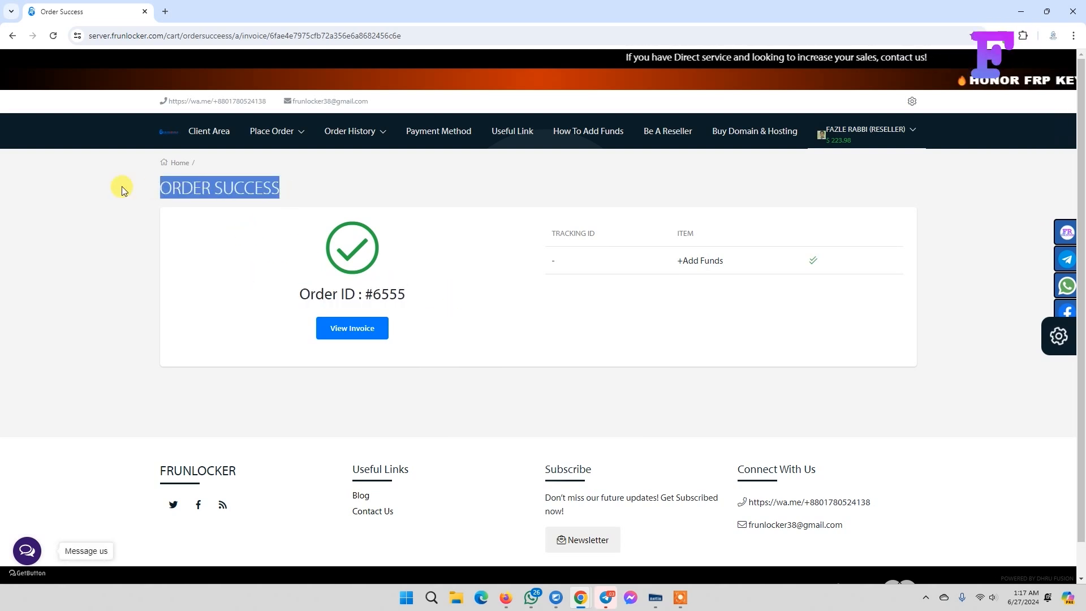
click(867, 135)
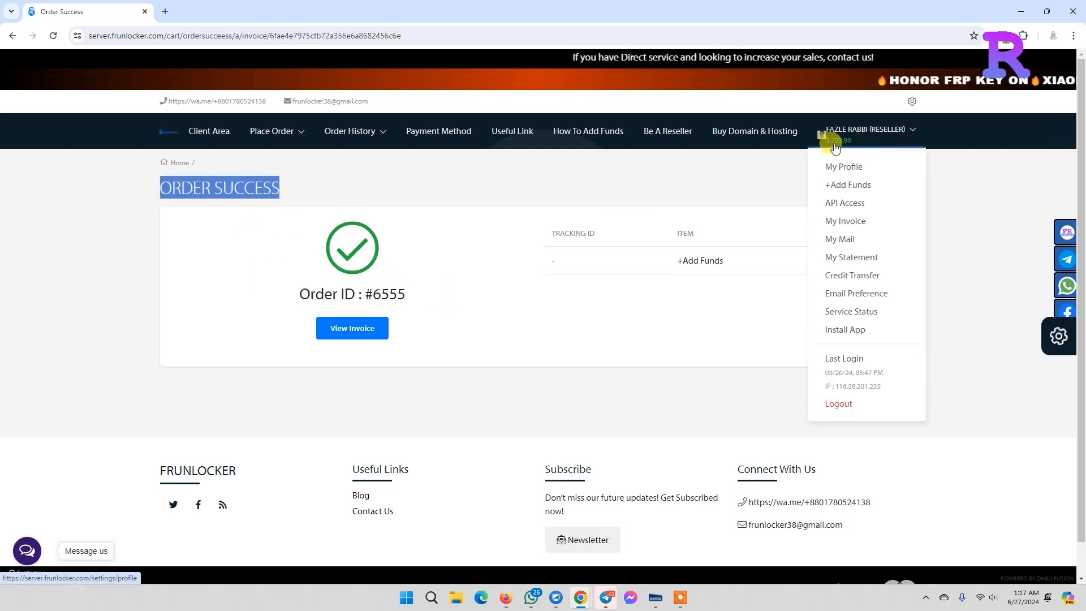